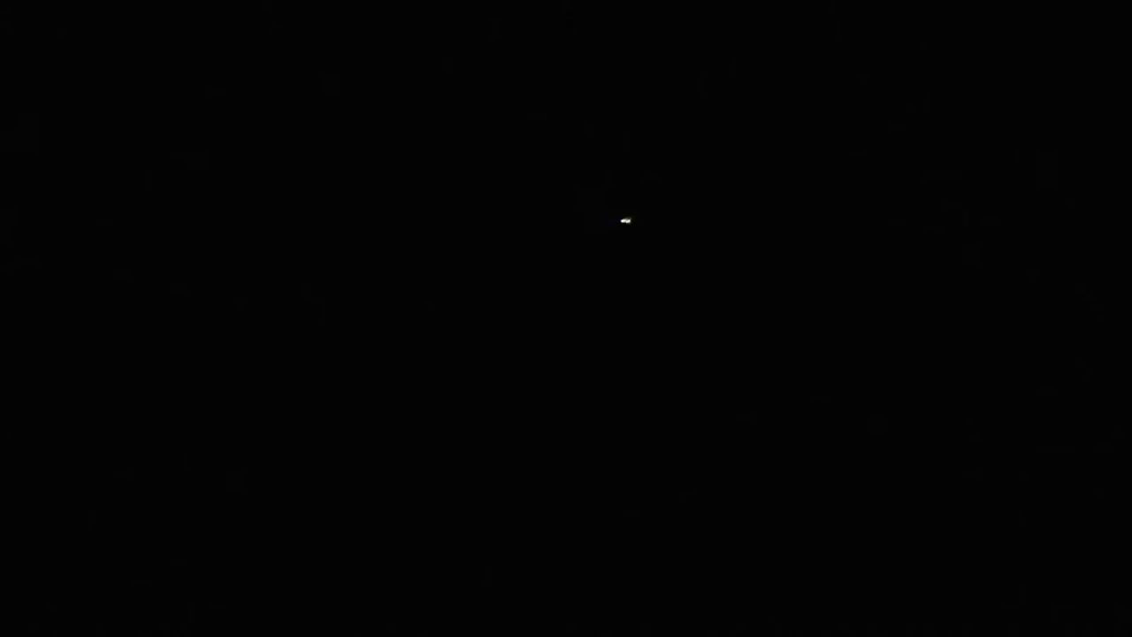
pyautogui.moveTo(559, 184)
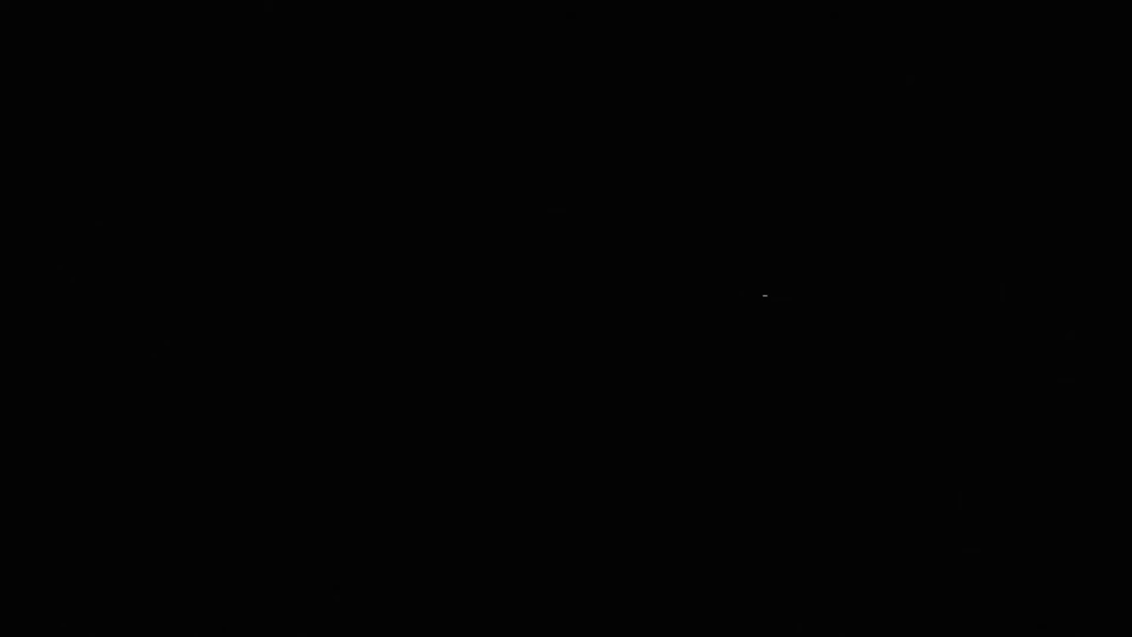
pyautogui.moveTo(805, 206)
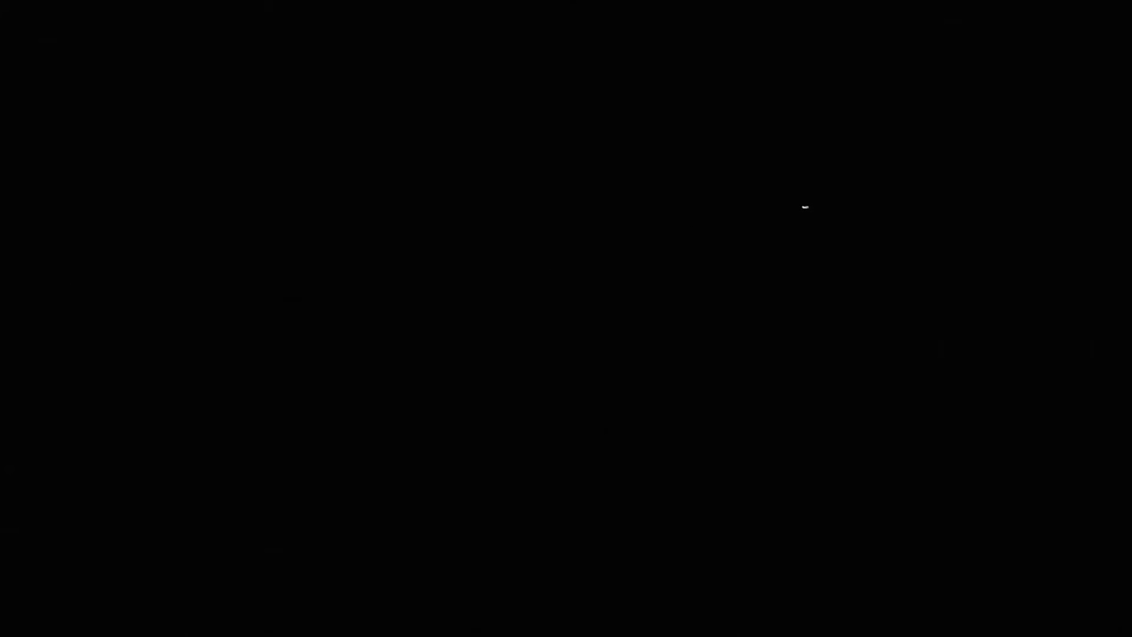
pyautogui.moveTo(815, 391)
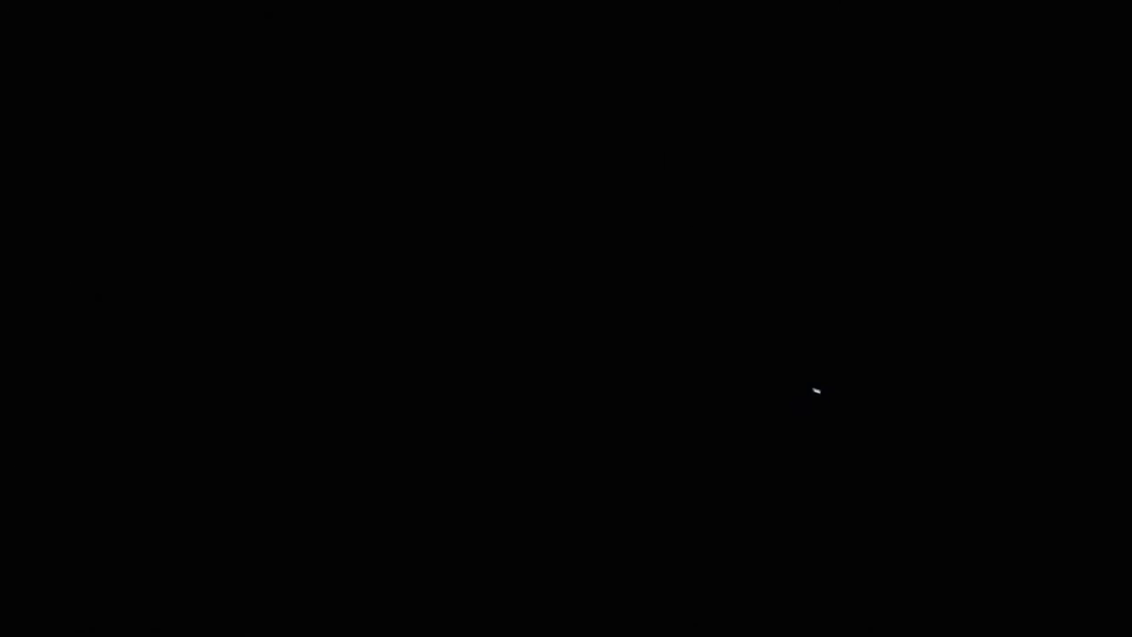
pyautogui.moveTo(579, 288)
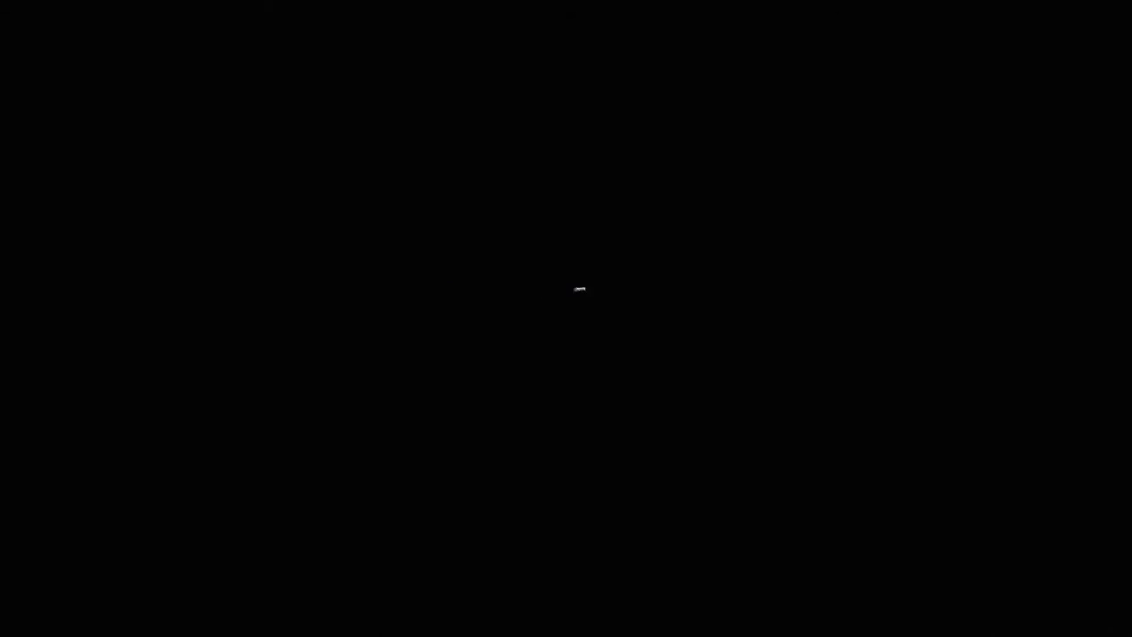